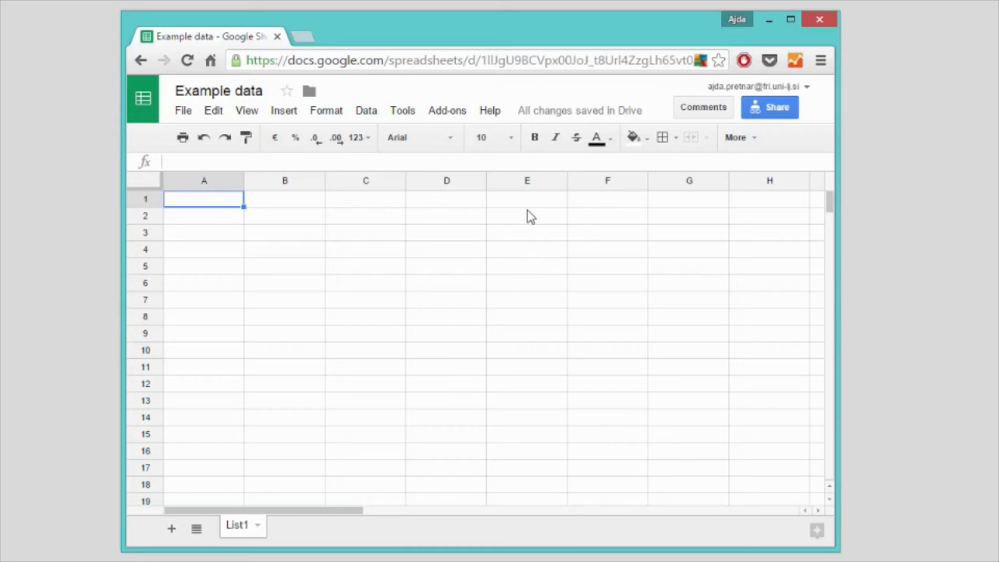
Fill cells A1–F1 with name, gender, height, weight, eye color, hair color and start the first record.
type("name")
left_click(284, 198)
type("gender")
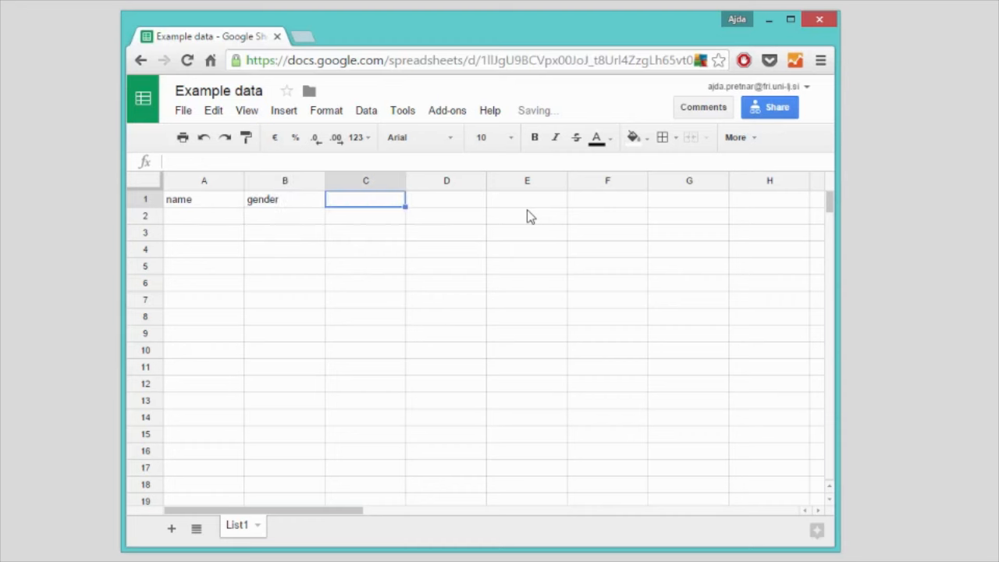
type("height")
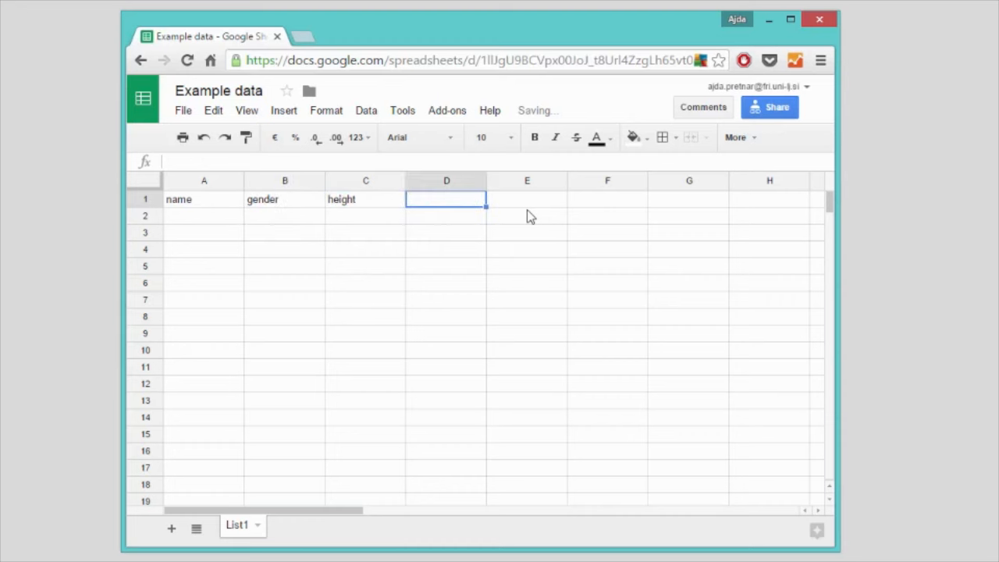
type("weight")
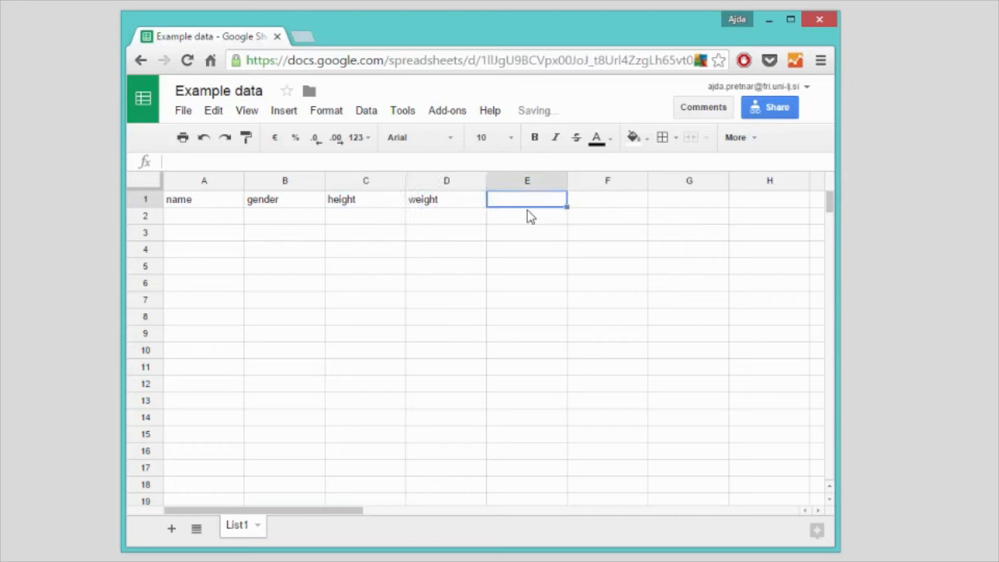
type("eye col")
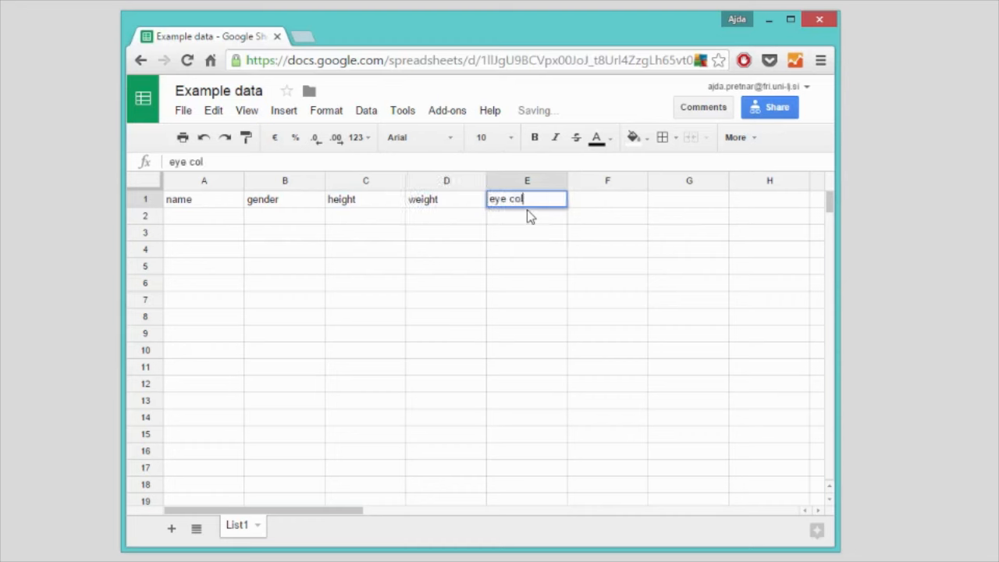
type("hair col")
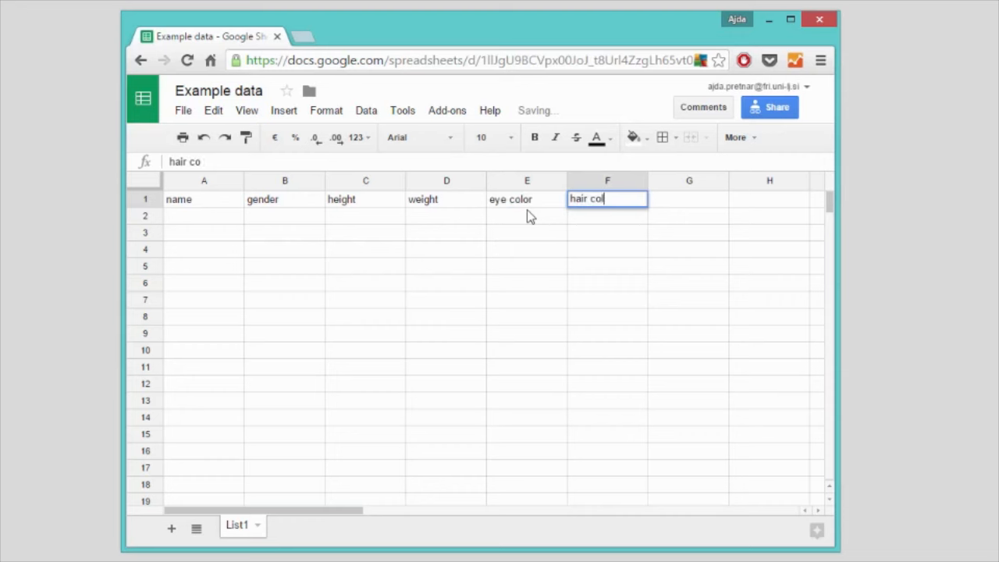
key("enter")
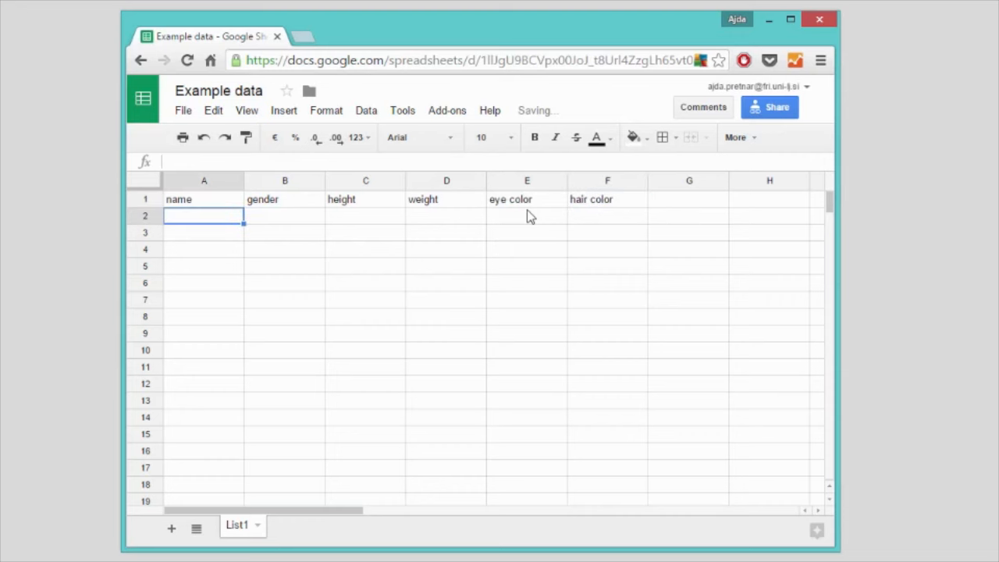
Enter the eight names Jill through Mary in column A and female or male beside each.
type("Jil")
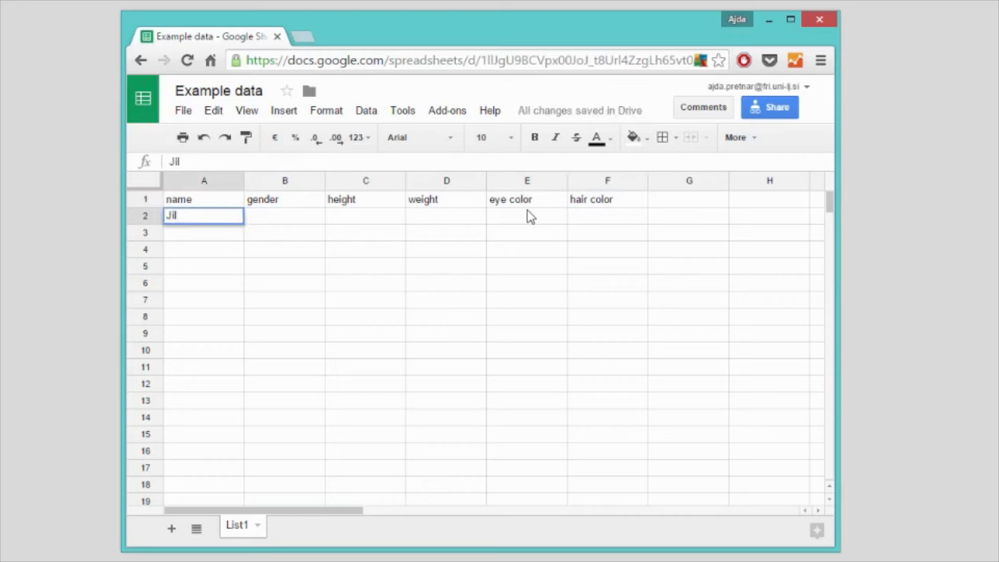
type("Jack")
left_click(203, 248)
type("Mark")
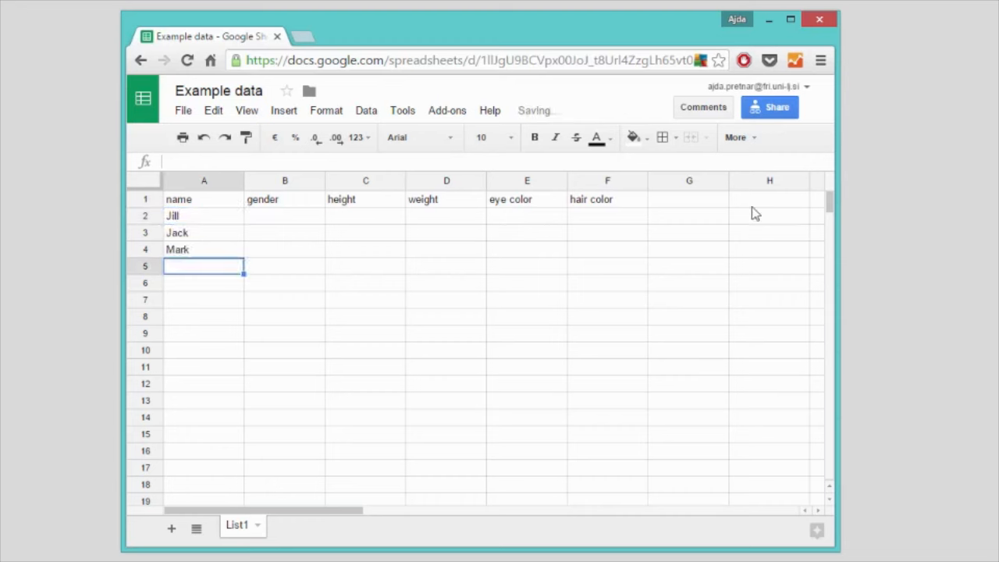
left_click(284, 215)
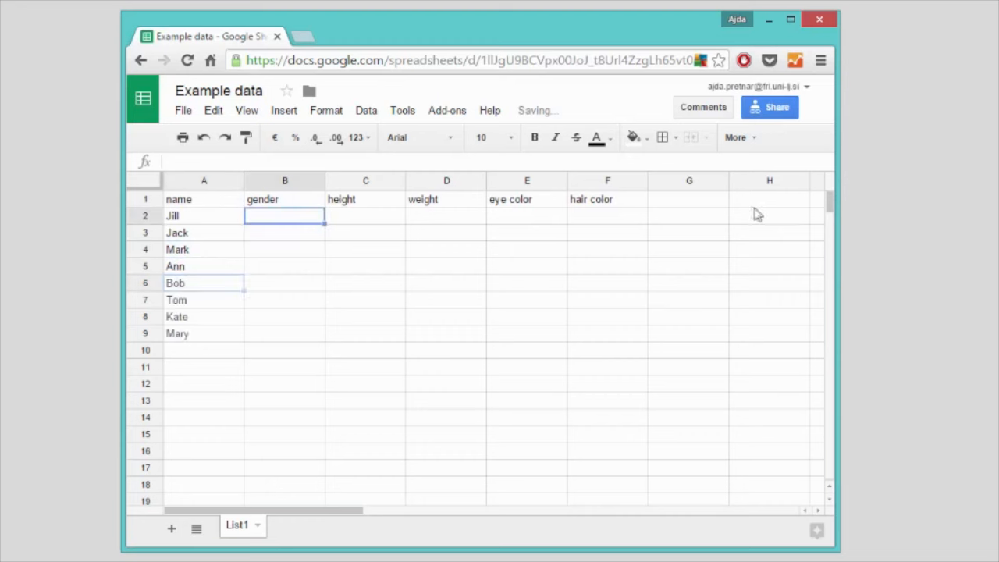
type("fem")
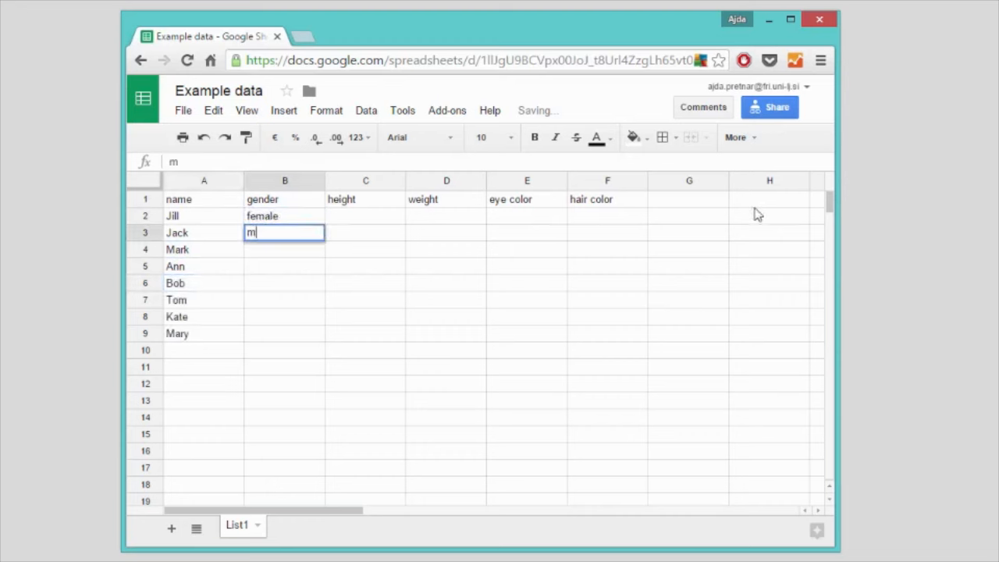
type("ale")
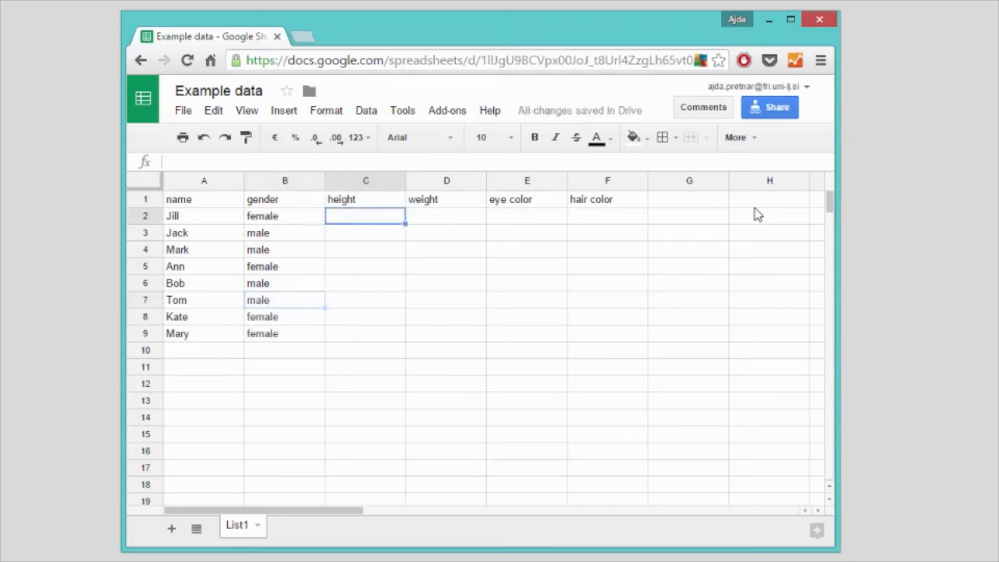
Enter heights such as 1.75, 1.65, 1.7 and 1.85 and weights for rows 2–9.
type("1")
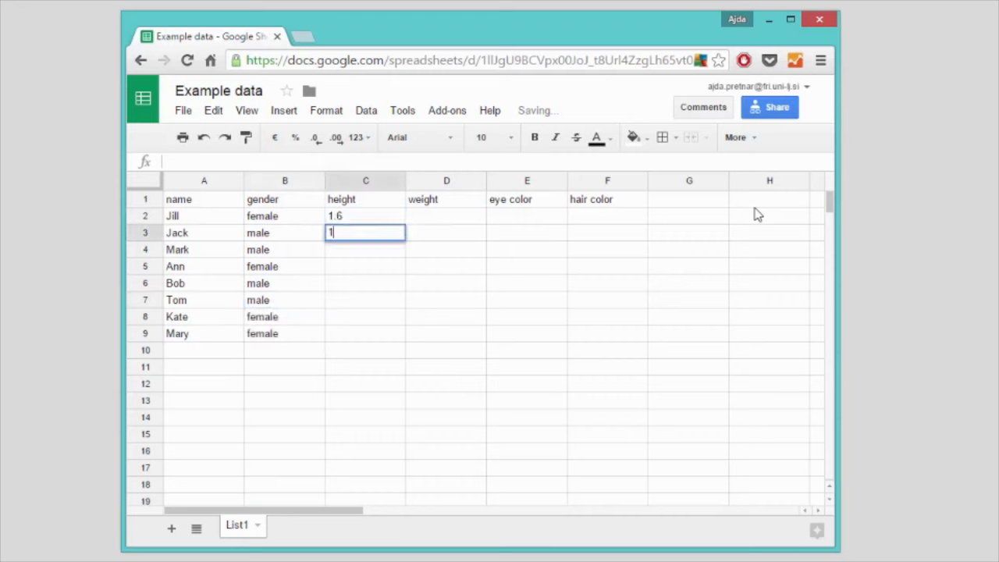
type("1.75")
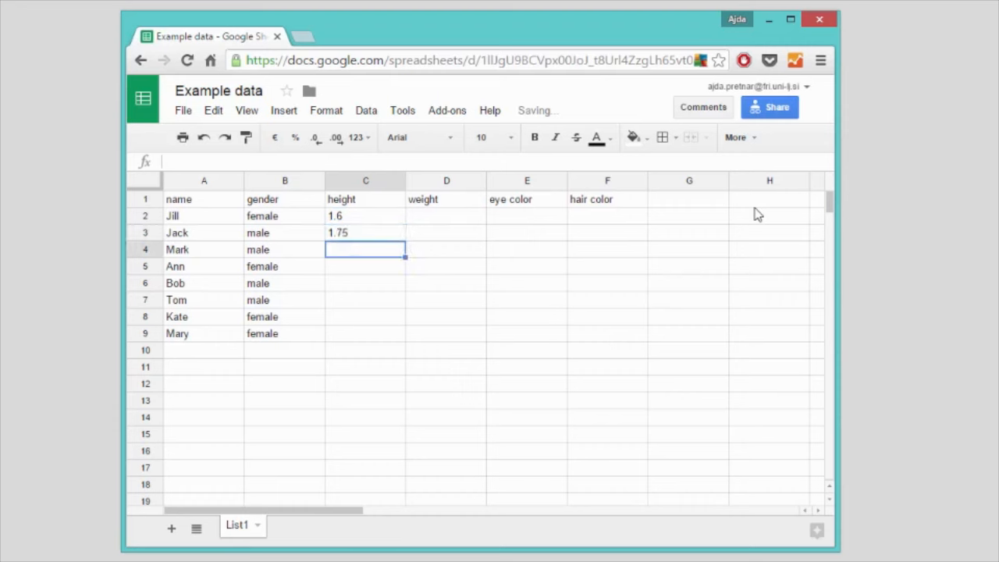
type("1.65")
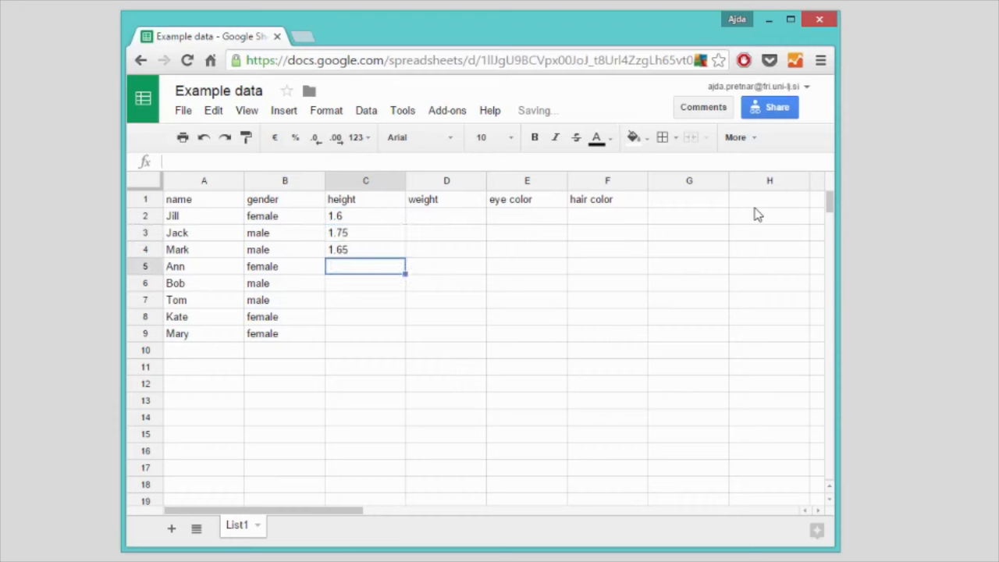
type("1.7")
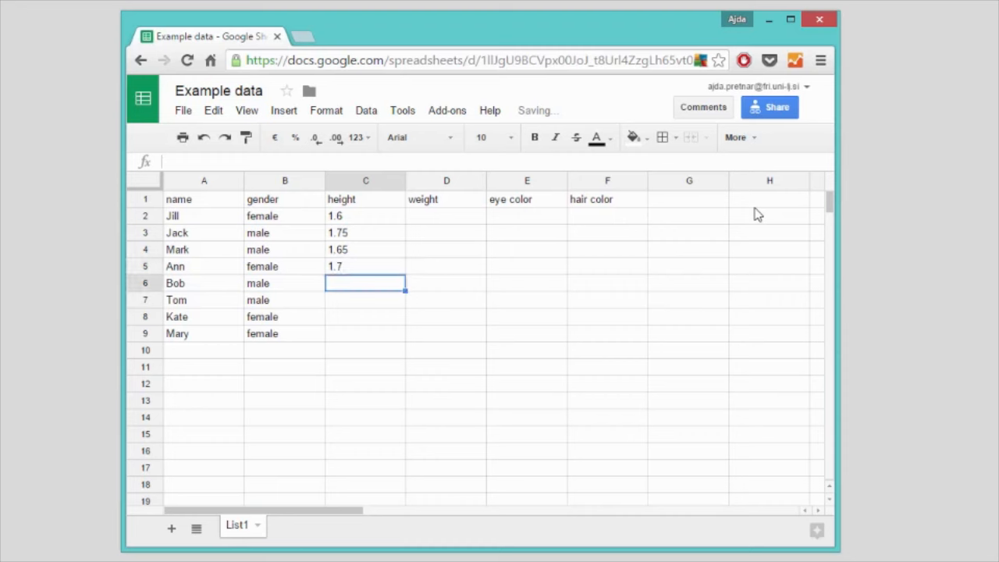
type("1.85")
left_click(365, 299)
type("1.9")
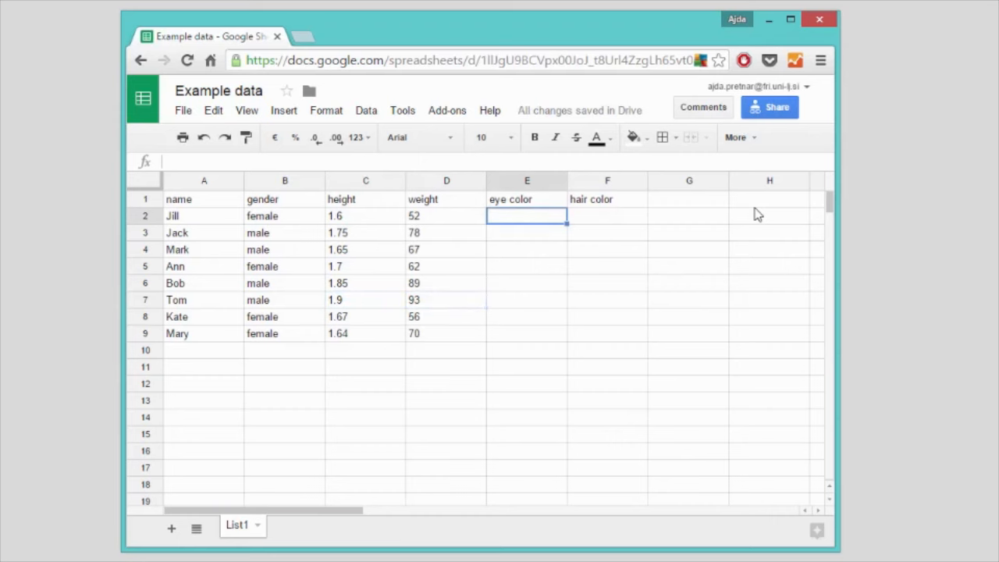
Enter eye and hair colors (blue, brown) for all eight people and share the sheet by link.
type("blue")
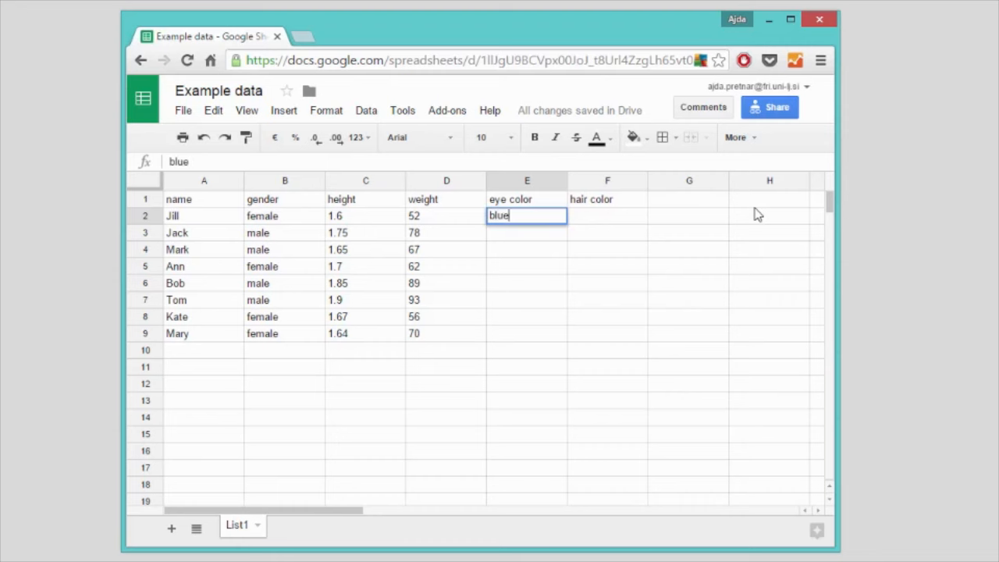
type("brown")
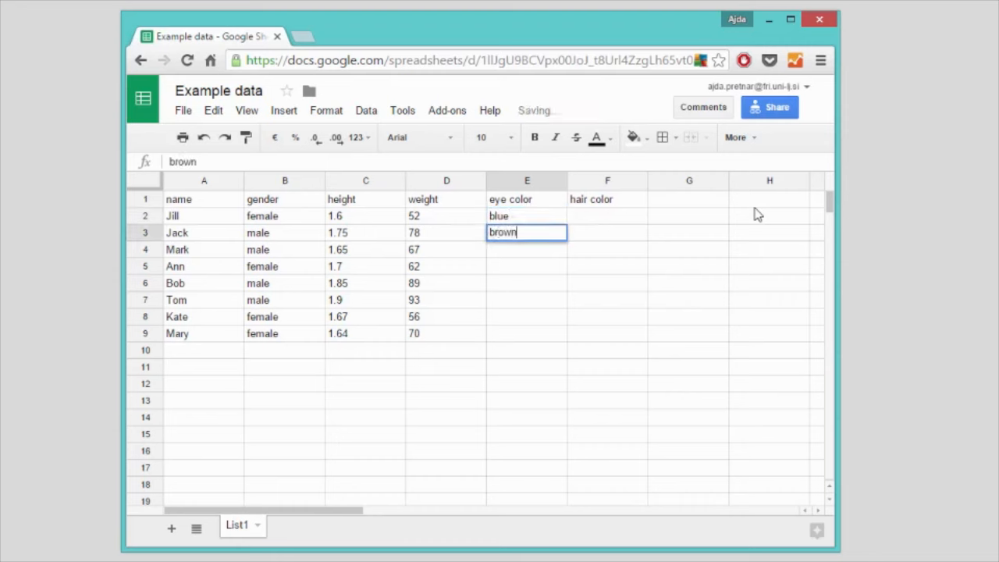
type("brown")
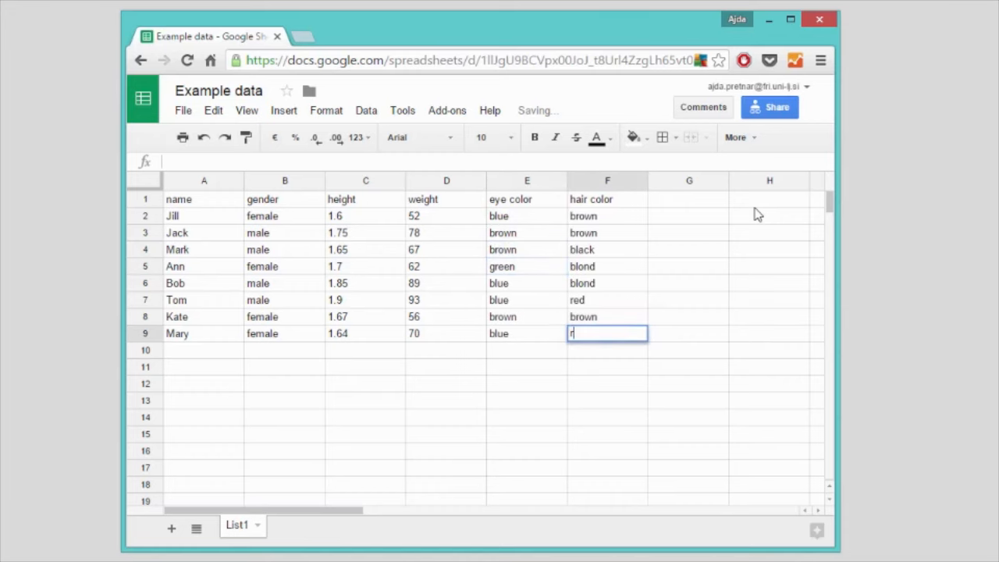
left_click(769, 106)
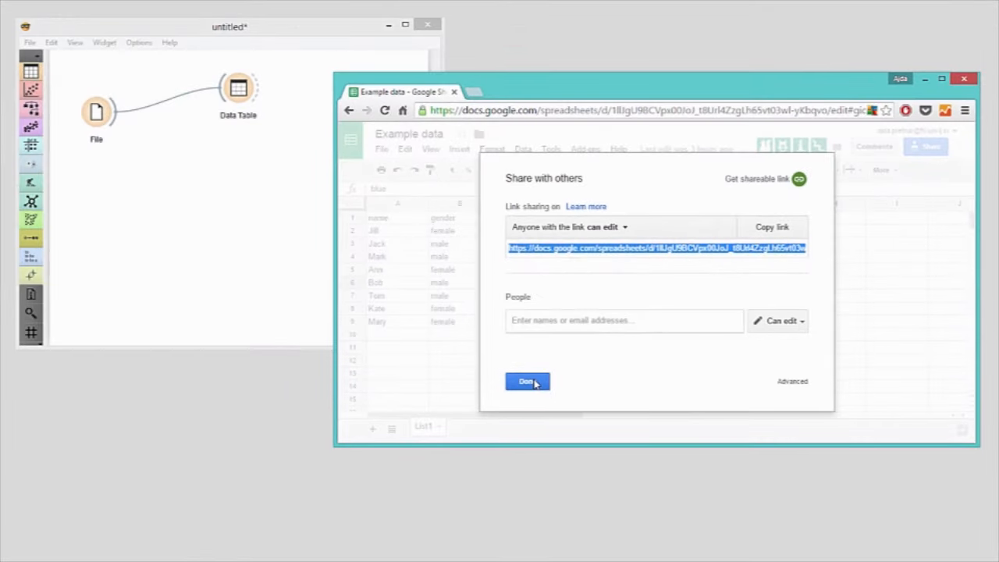
Load the shared Google Sheets URL in Orange's File widget and feed it to a Data Table.
left_click(527, 381)
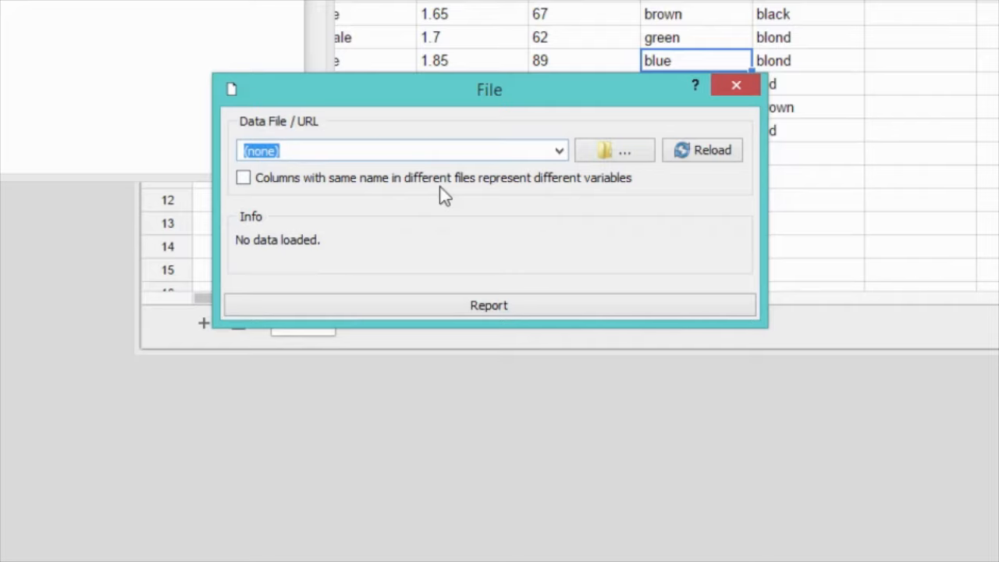
type("px00JoJ_t8Url4ZzgLh65vt03wl-yKbqvo/edit?usp=sharing")
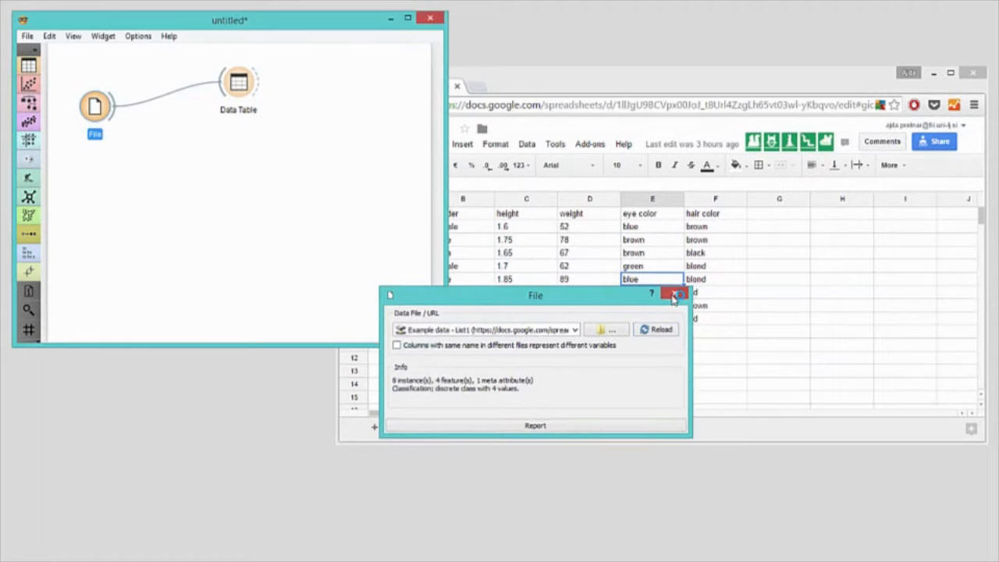
View all eight people in the Data Table, enlarged to show every column, then close it.
left_click(674, 294)
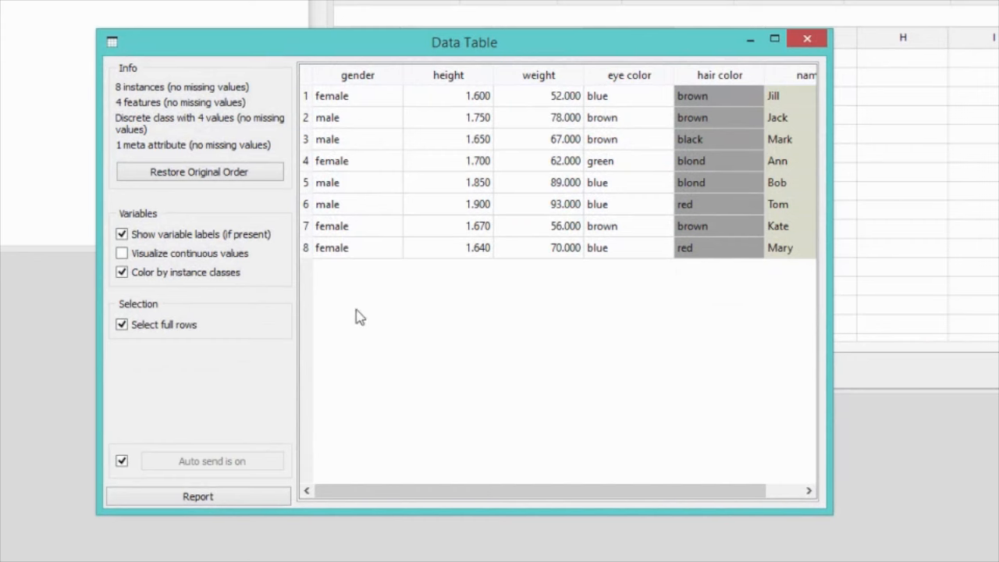
left_click_drag(828, 287, 924, 287)
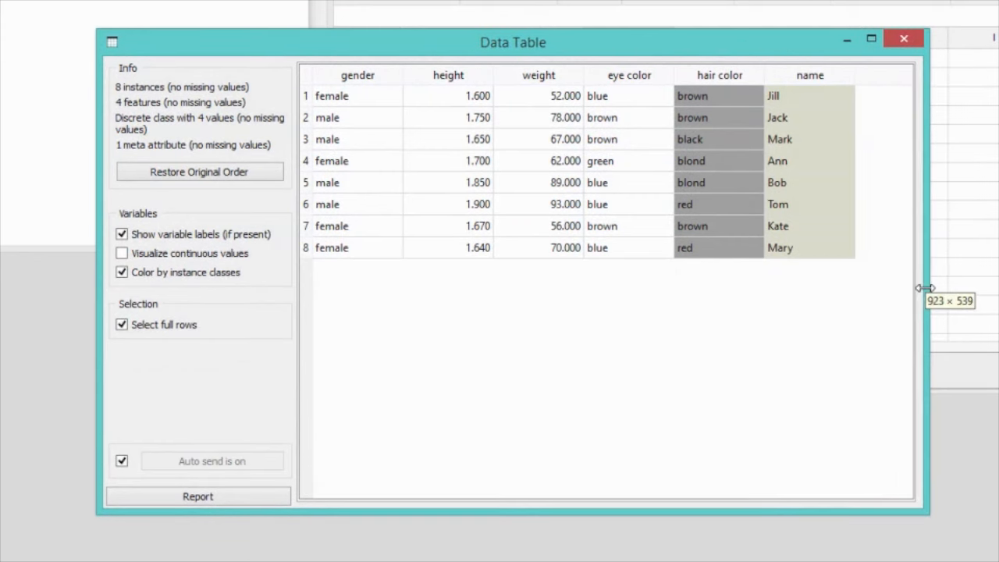
mouse_move(730, 350)
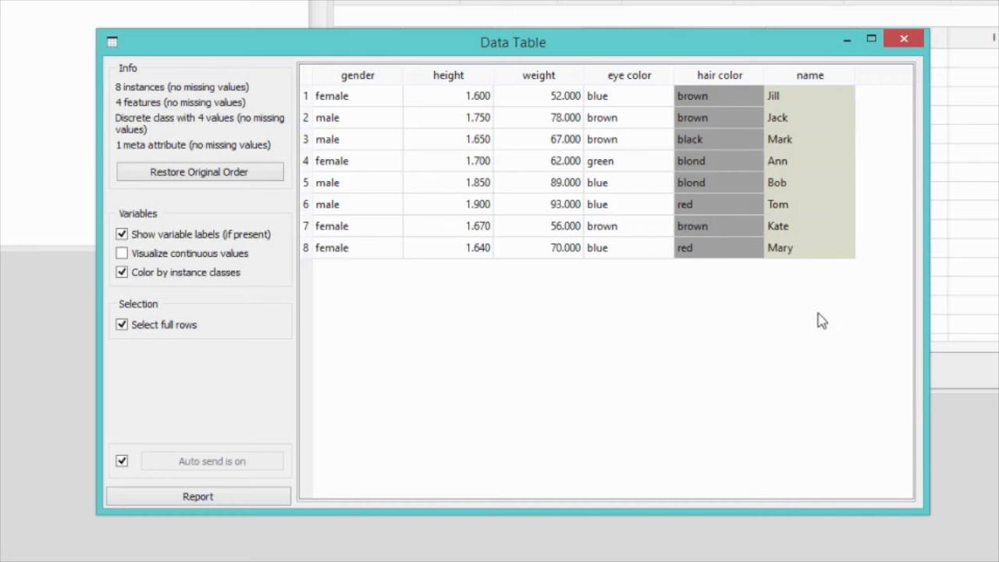
mouse_move(887, 225)
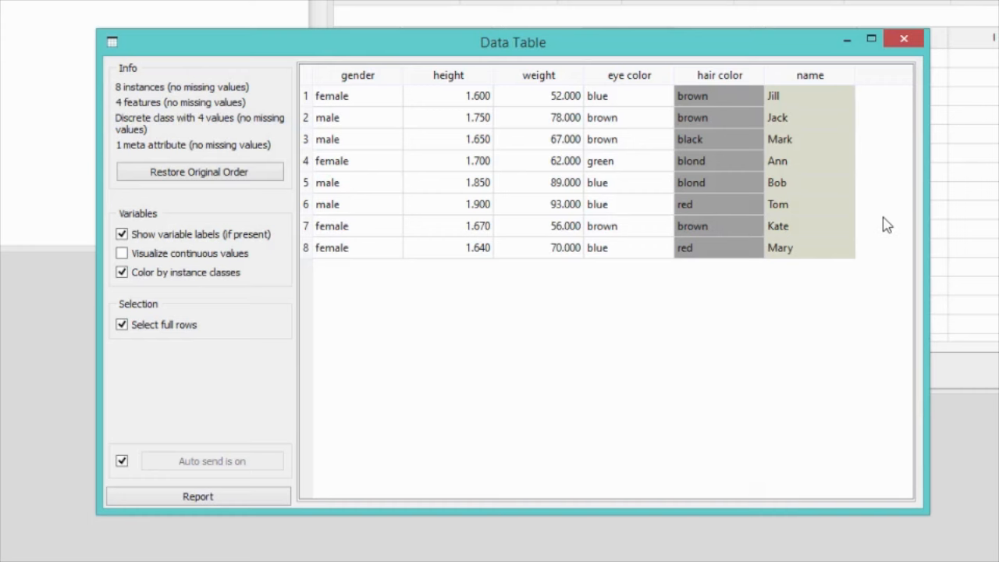
left_click(902, 39)
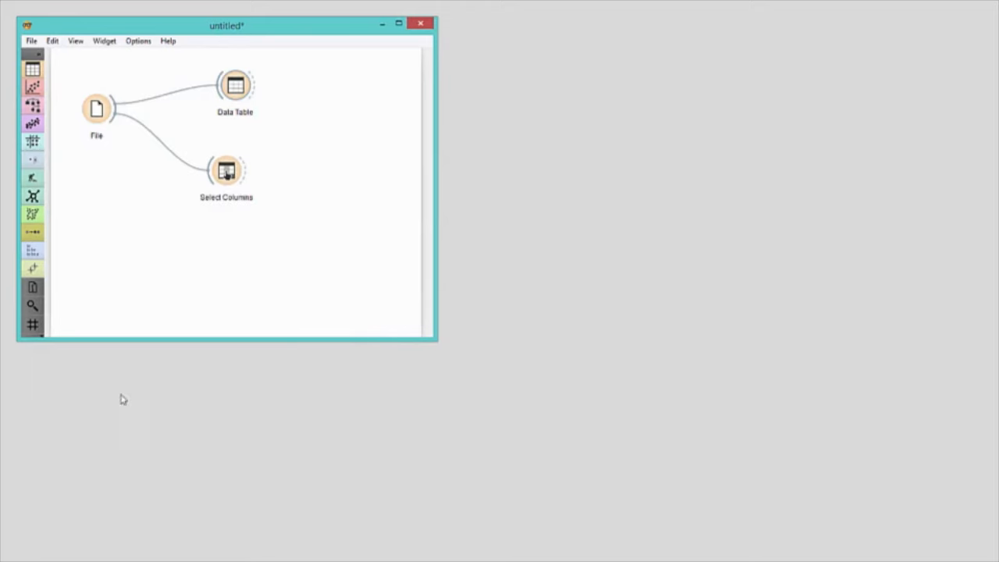
Move gender to Target Variable in Select Columns and inspect the result in Data Table (1).
double_click(224, 170)
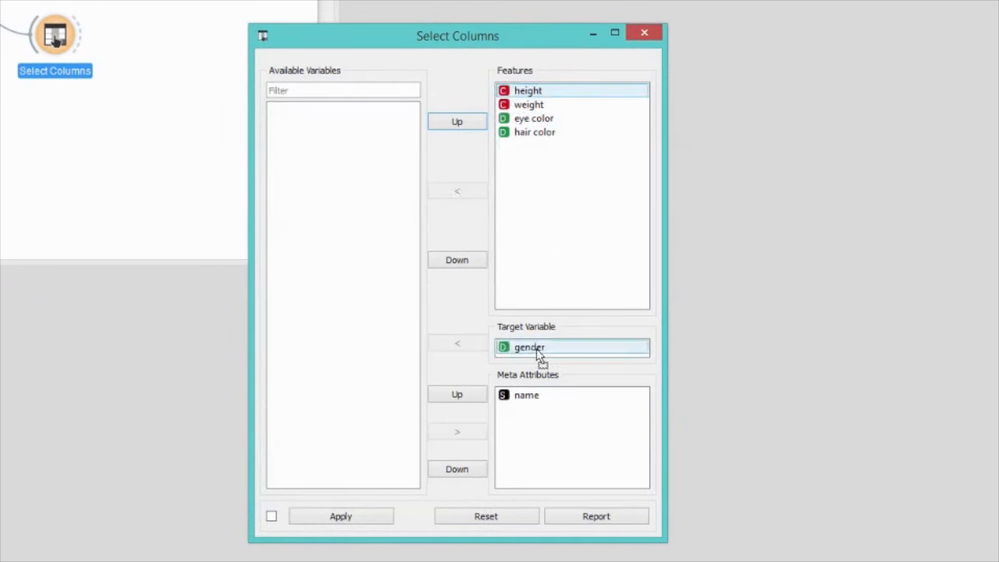
left_click(271, 515)
type("data")
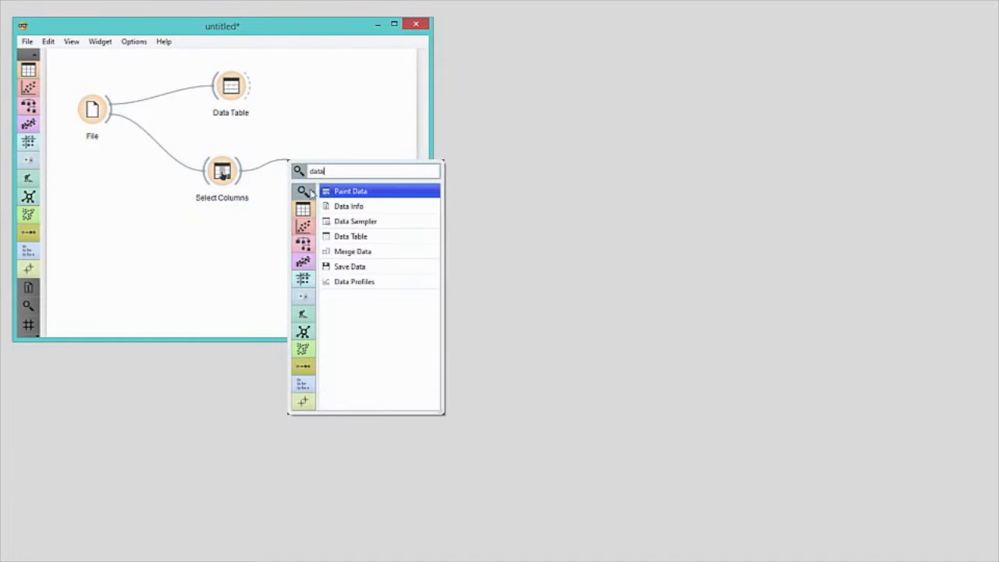
left_click(350, 236)
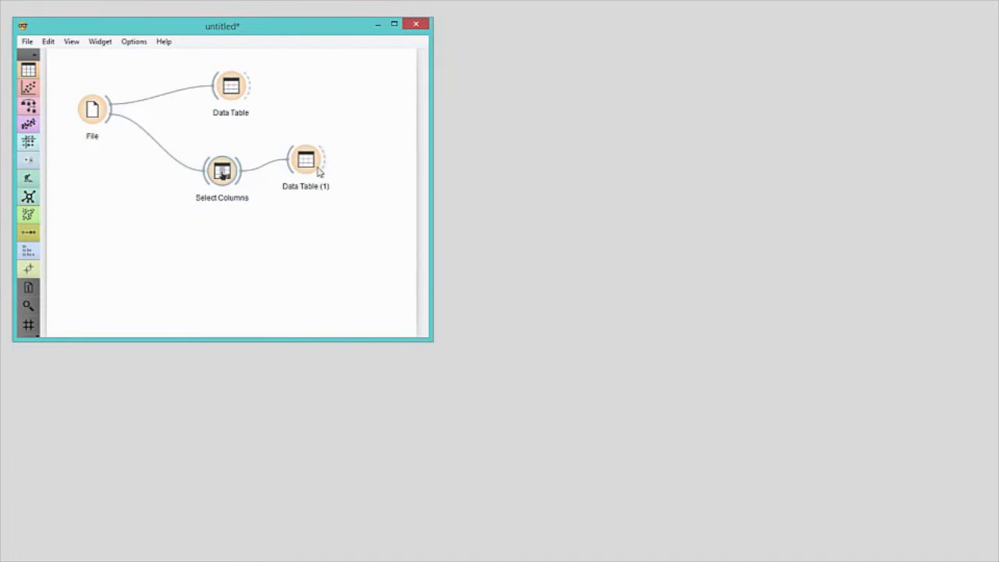
double_click(306, 159)
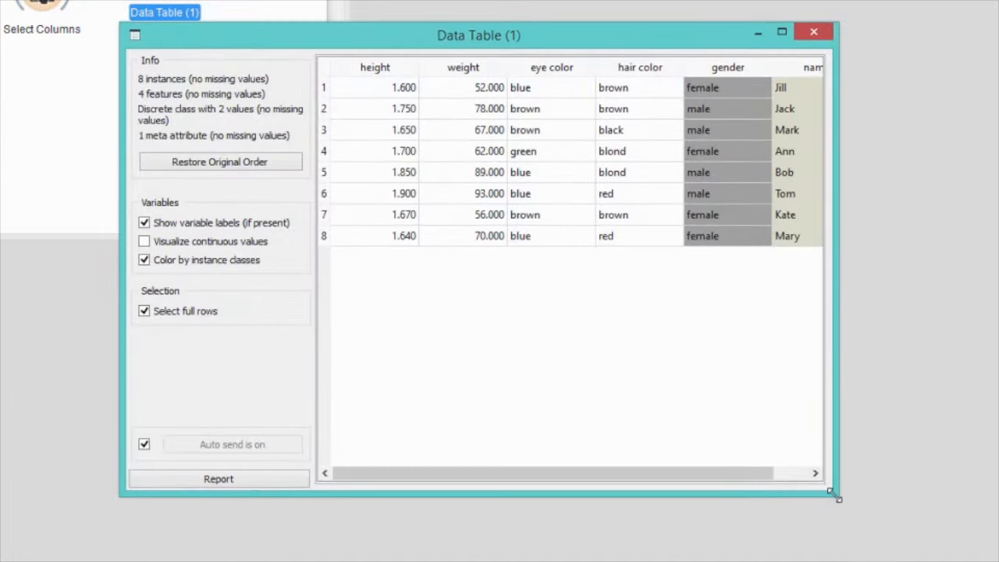
left_click(813, 31)
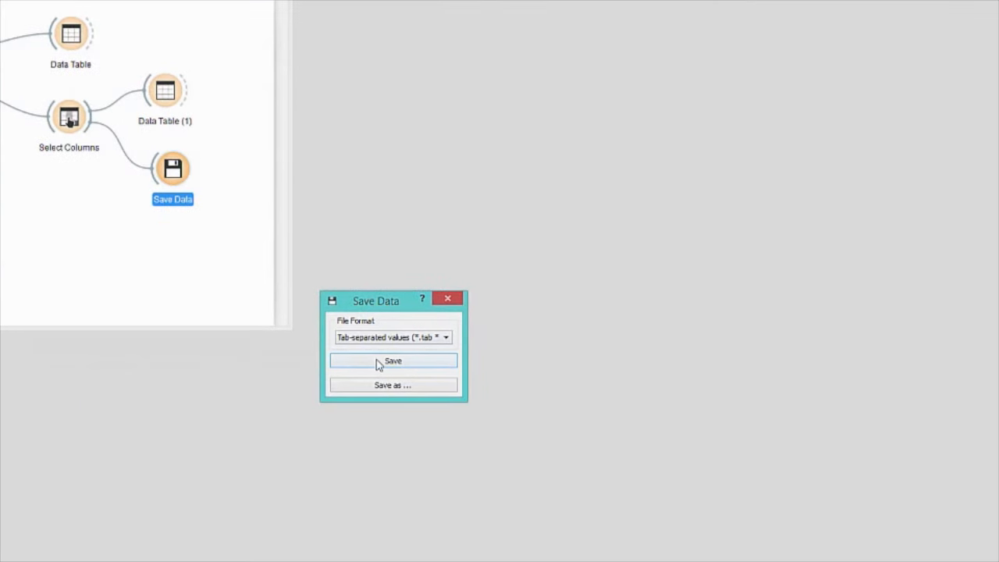
Save the data from Save Data as a tab-separated file on the Desktop.
left_click(393, 384)
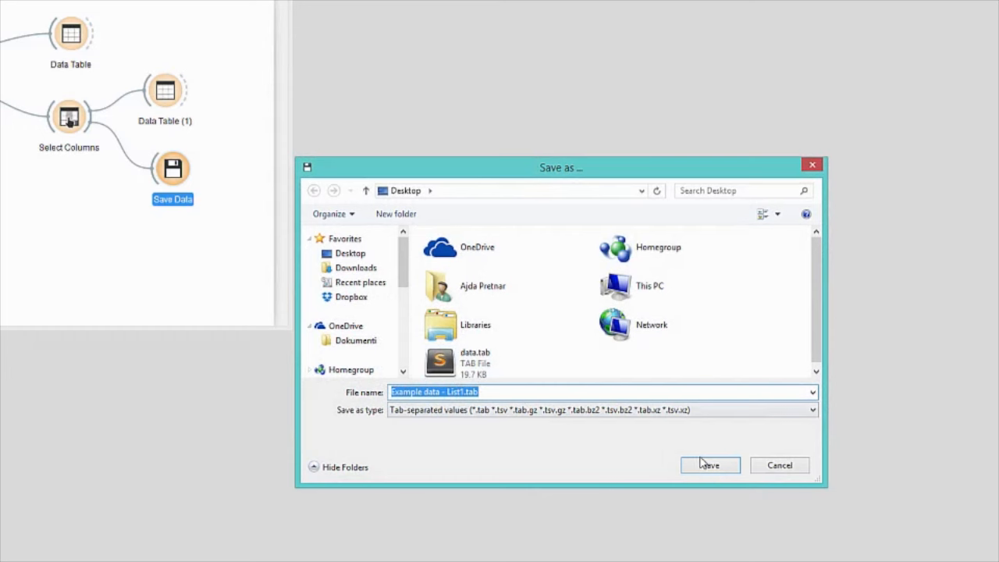
left_click(708, 465)
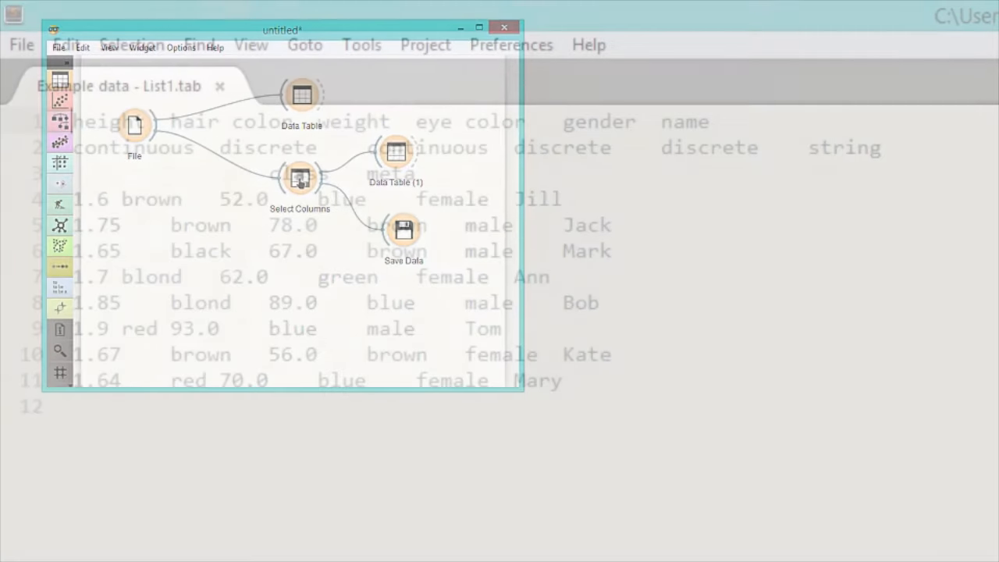
left_click(502, 28)
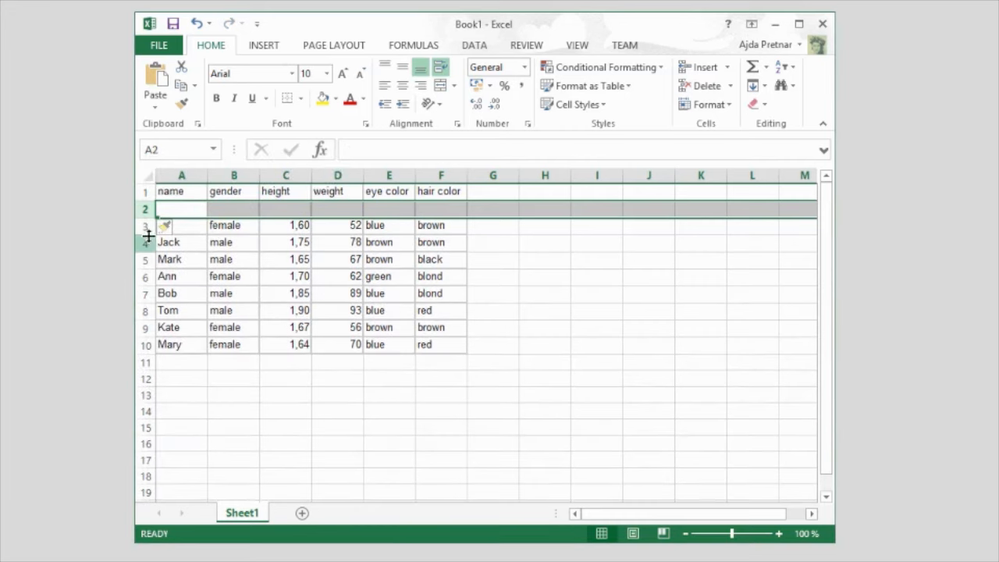
Insert two blank rows under the header so the people start at row 4.
right_click(181, 209)
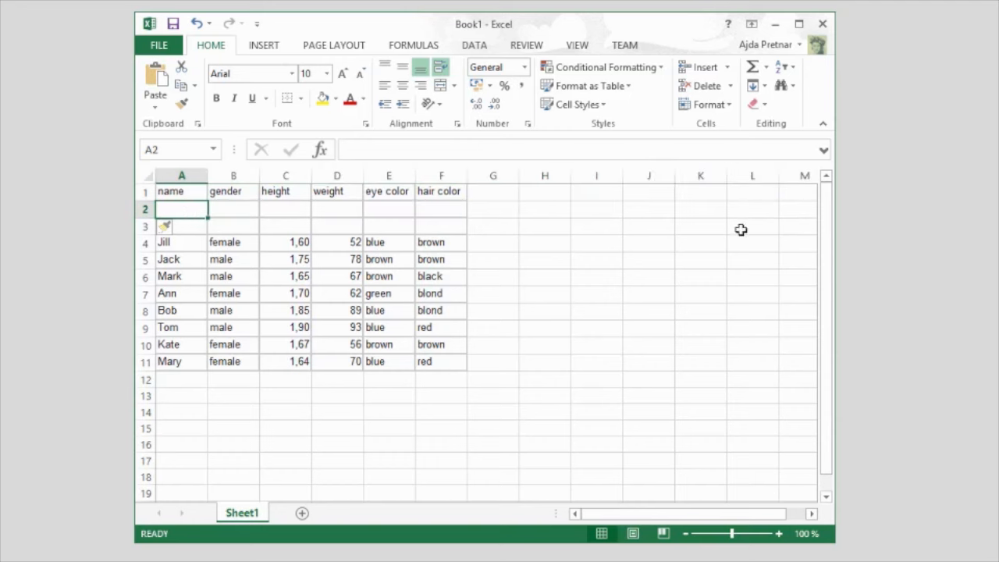
Write type codes s, d, c, c, d, d in row 2, class under gender and meta under name in row 3.
left_click(234, 210)
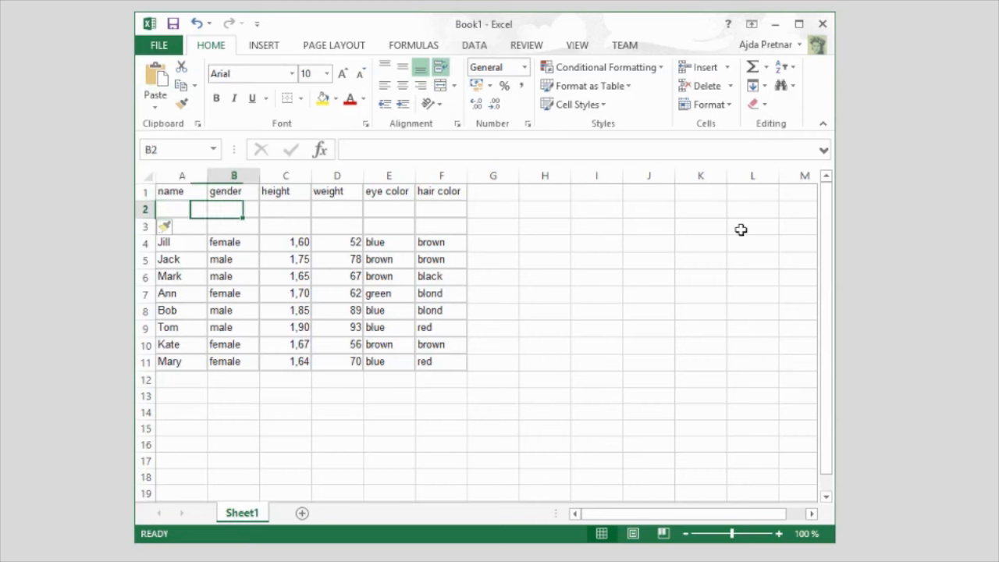
left_click(286, 209)
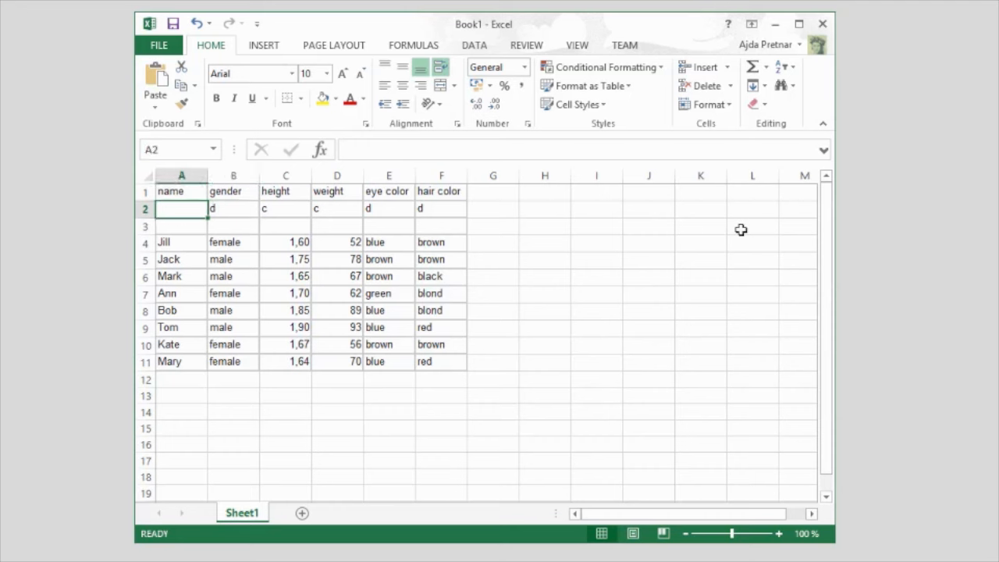
type("s")
left_click(232, 227)
type("class")
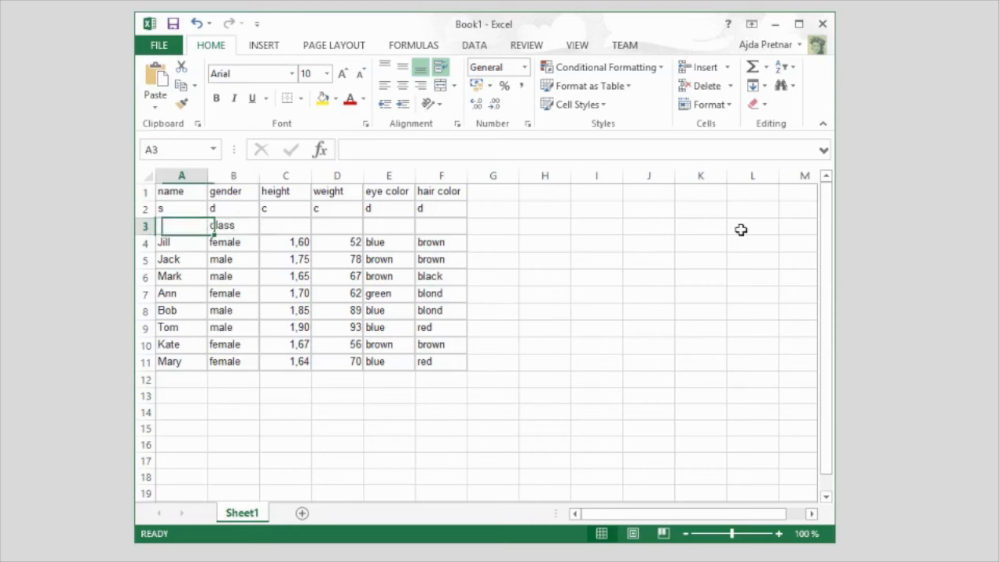
type("meta")
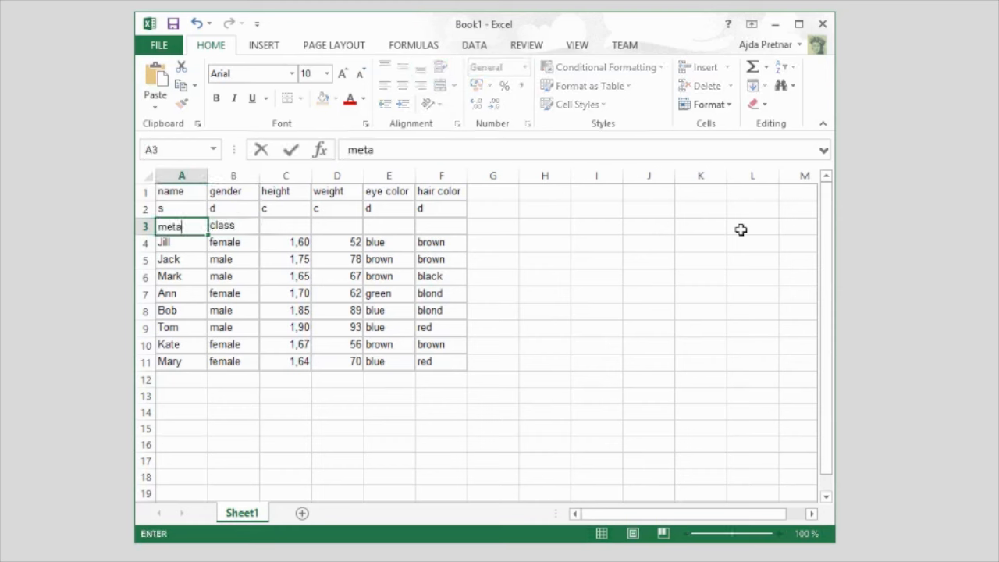